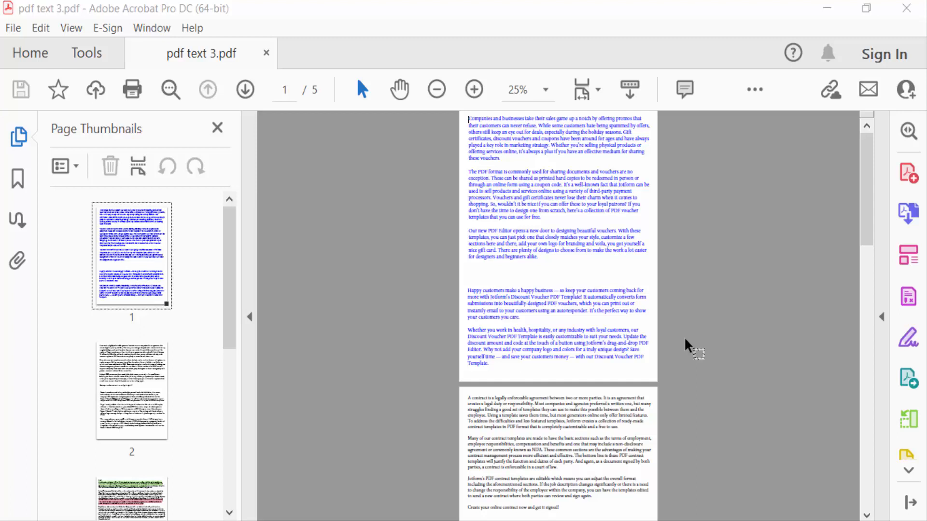
pyautogui.moveTo(685, 337)
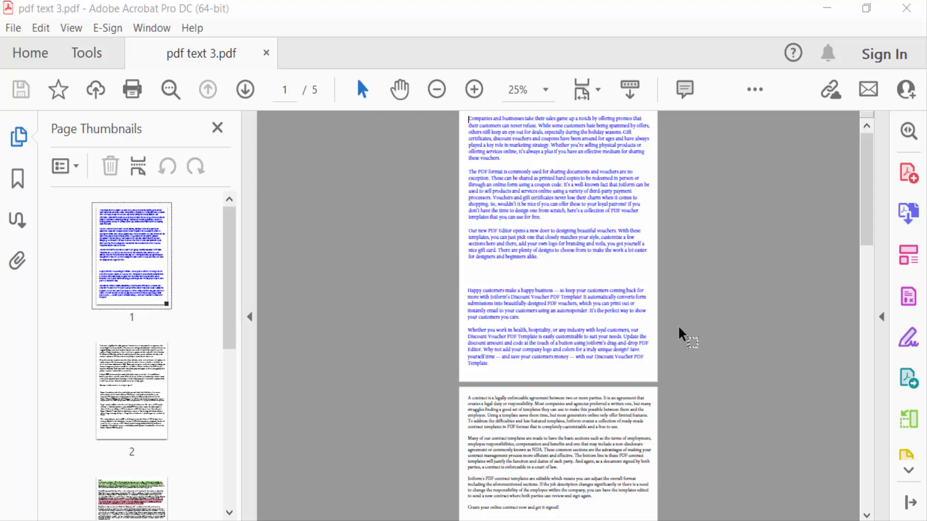
pyautogui.moveTo(652, 312)
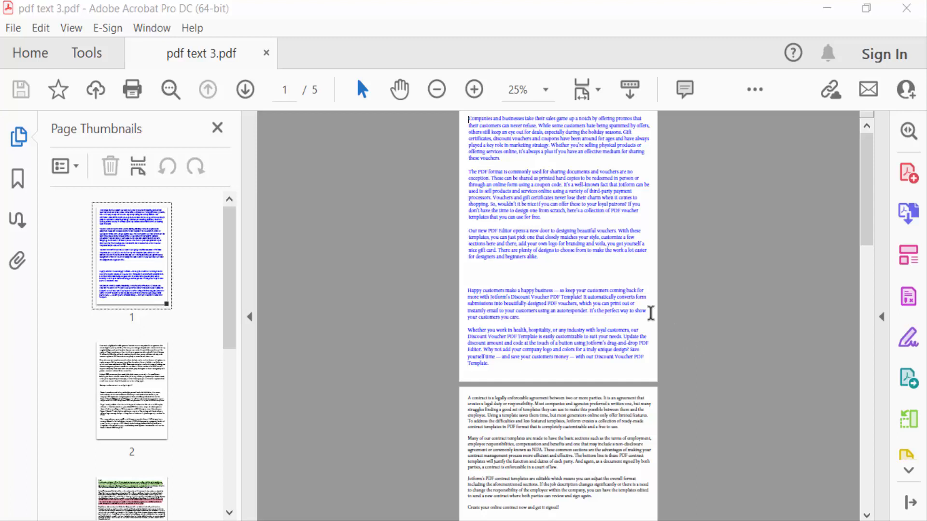
# - Bring up the Print dialog and choose Adobe PDF as the printer
pyautogui.scroll(-3)
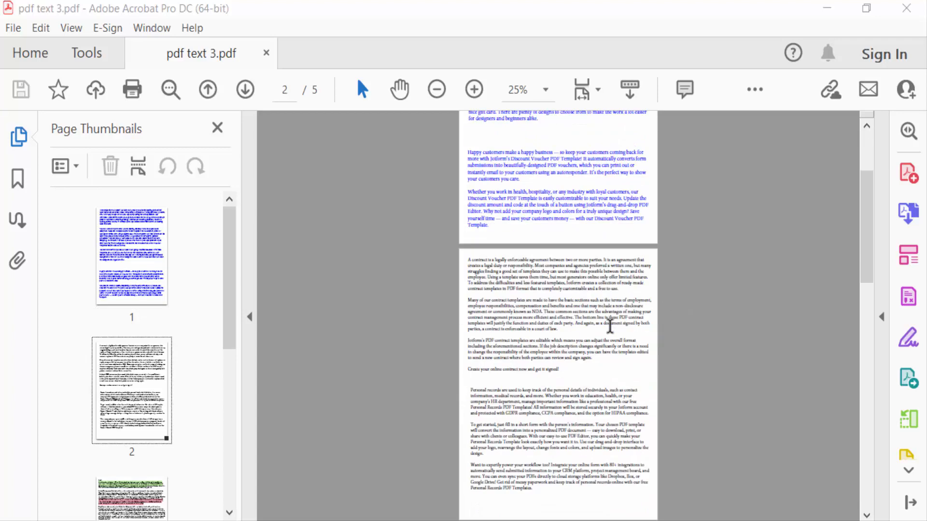
pyautogui.scroll(-3)
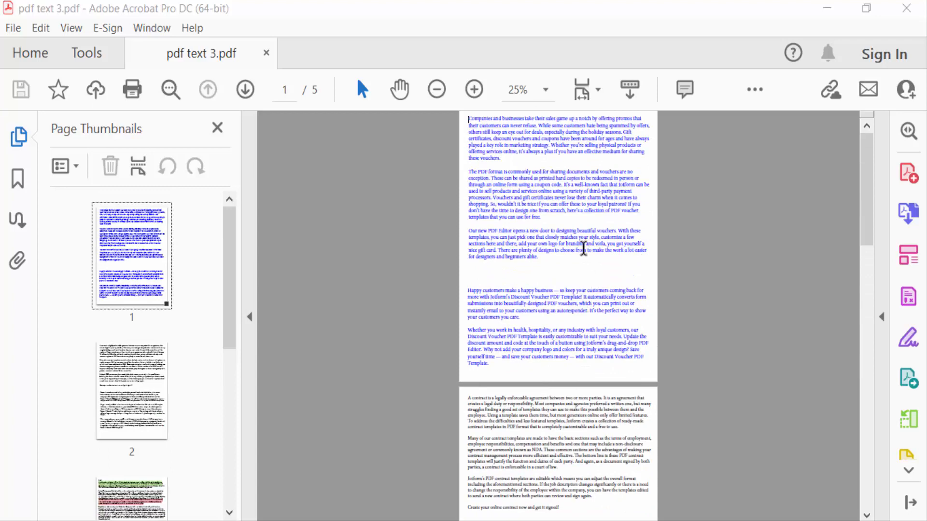
pyautogui.click(11, 28)
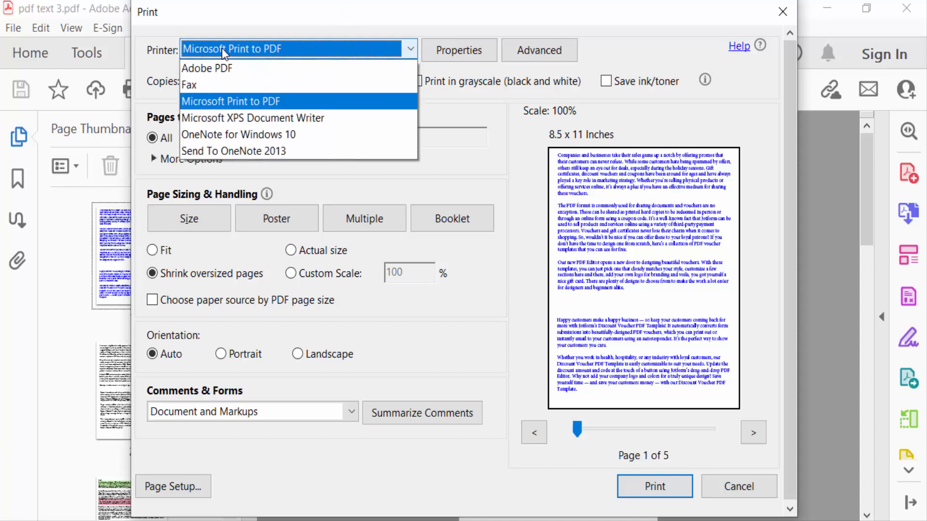
pyautogui.click(206, 67)
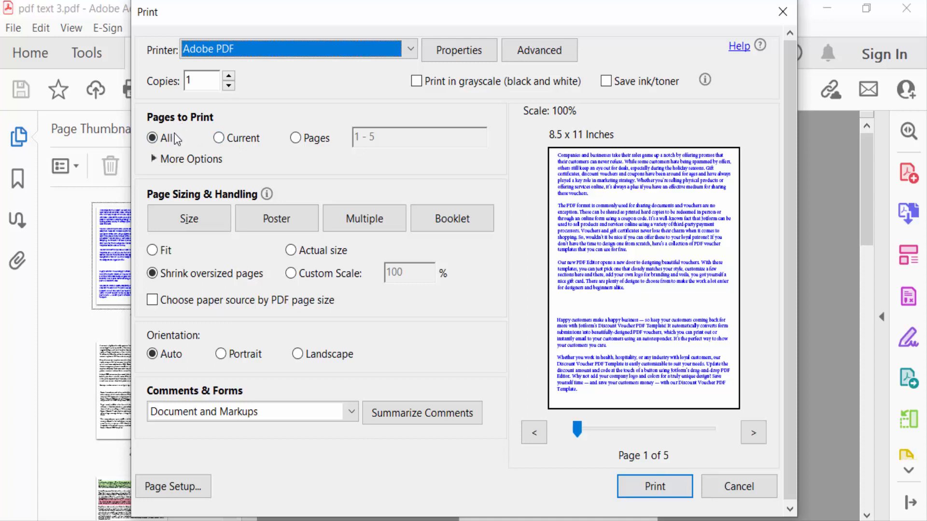
# - Try the Pages to Print options, settling on Current page
pyautogui.click(218, 138)
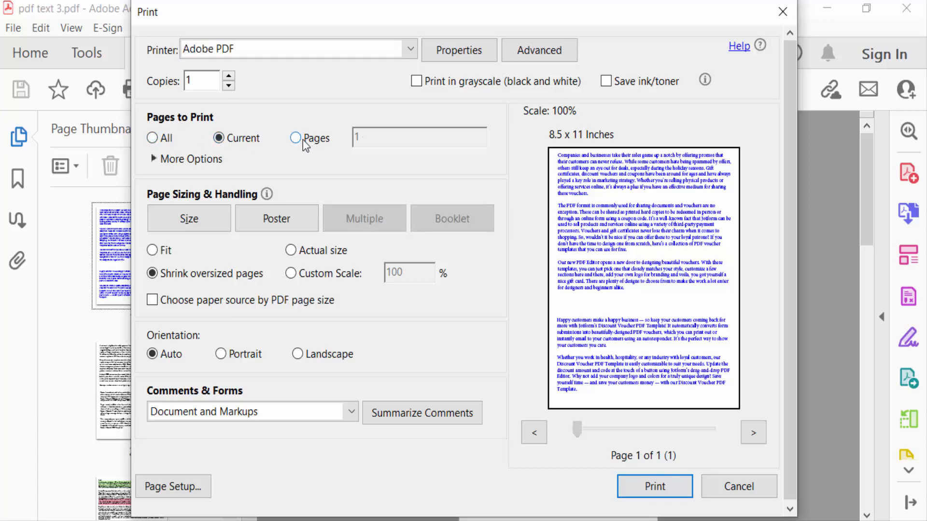
pyautogui.click(295, 138)
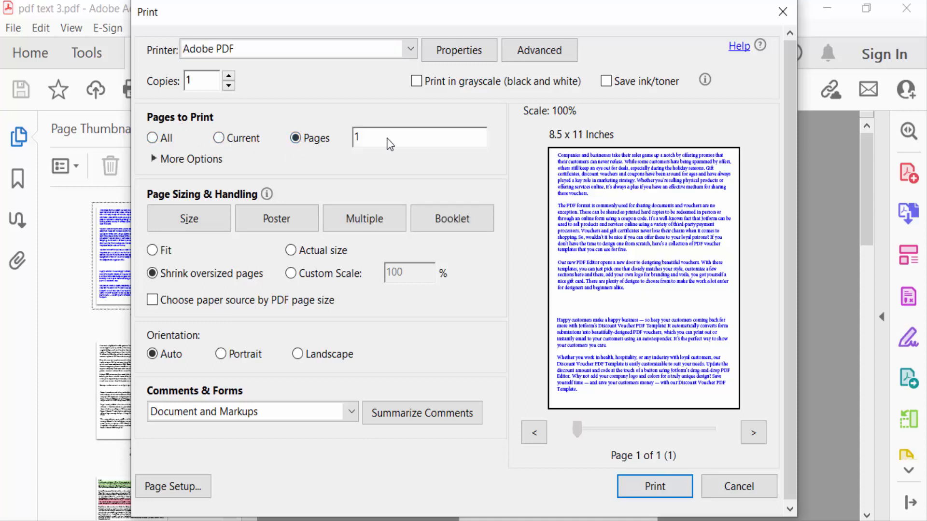
pyautogui.click(218, 138)
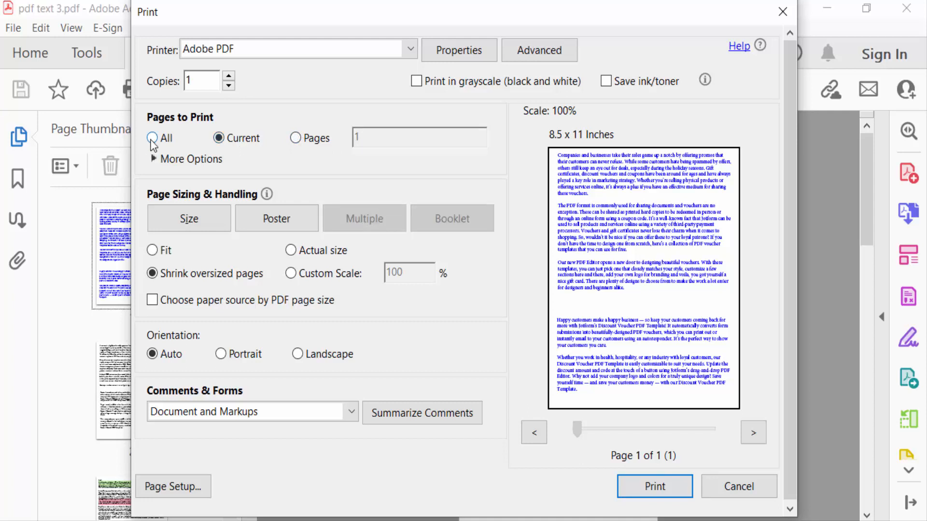
# - Print all pages as a Booklet, subset Both sides, Binding Left
pyautogui.click(152, 138)
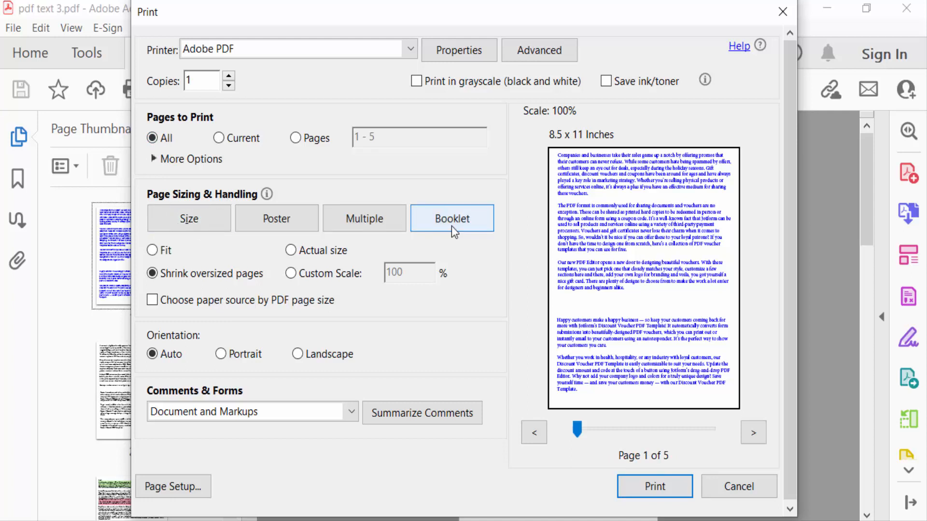
pyautogui.moveTo(451, 226)
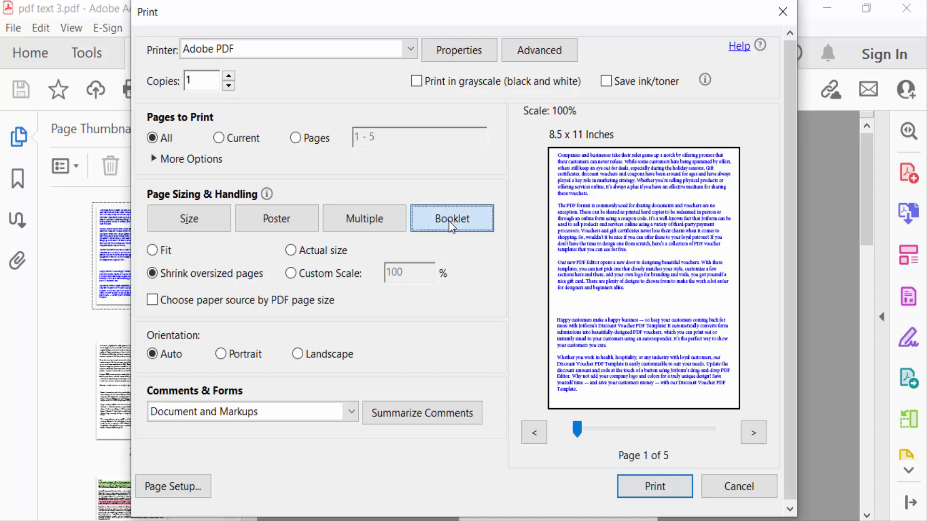
pyautogui.click(452, 218)
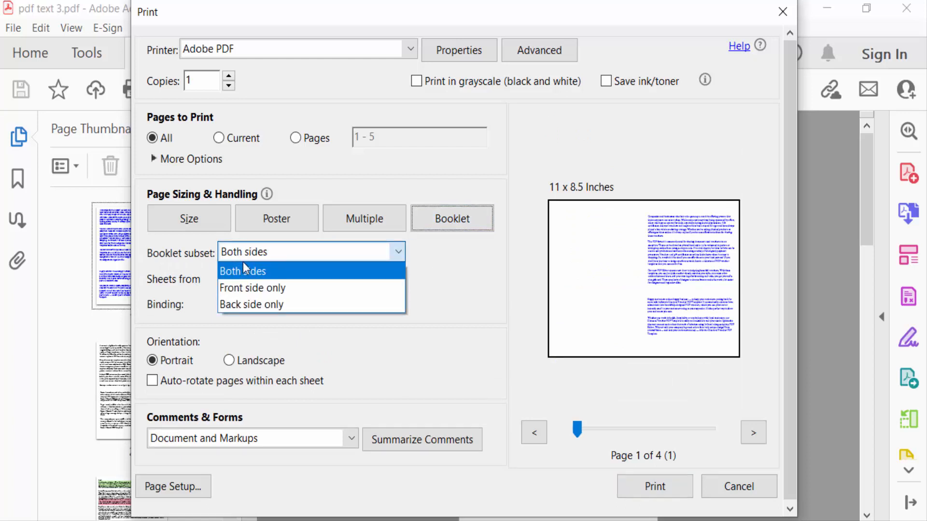
pyautogui.moveTo(251, 304)
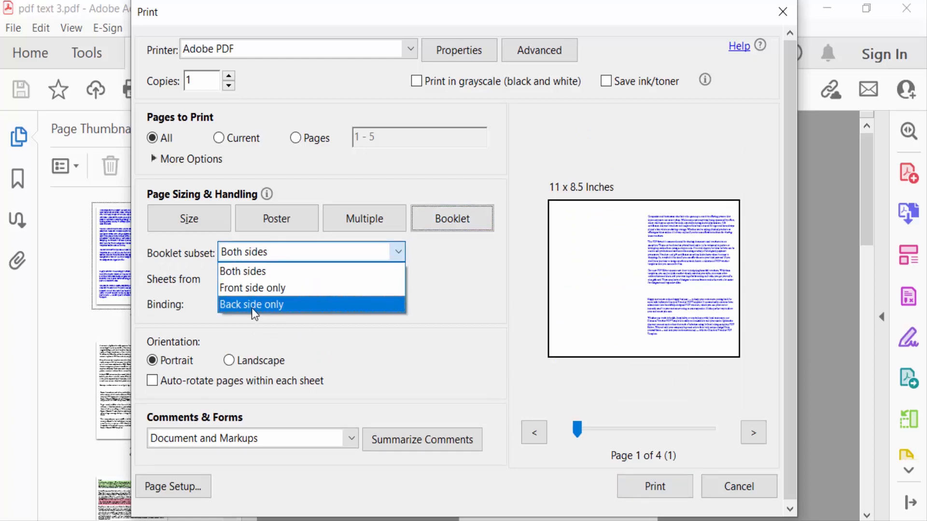
pyautogui.click(252, 288)
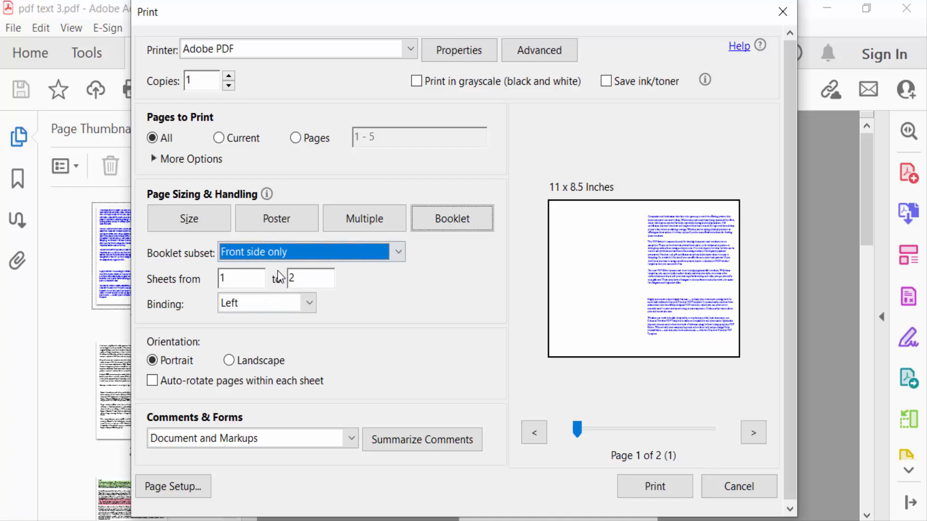
pyautogui.click(312, 252)
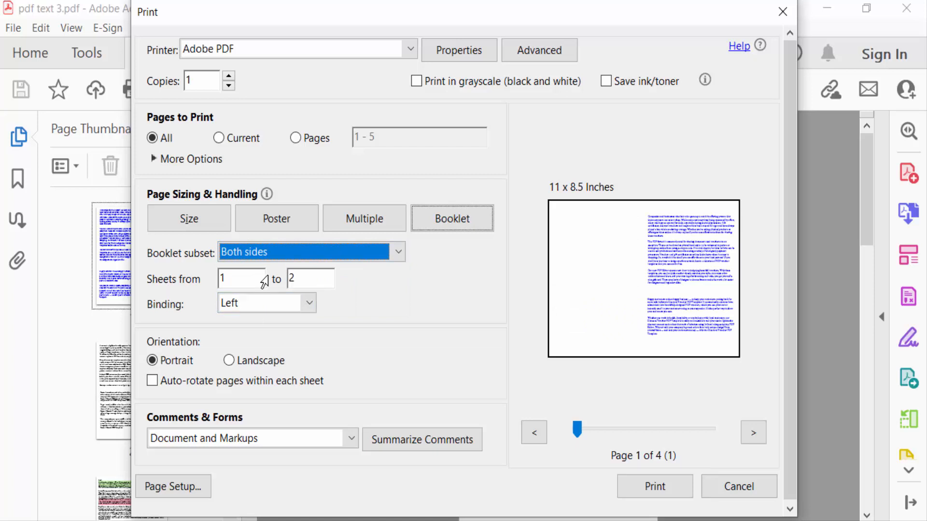
pyautogui.moveTo(291, 290)
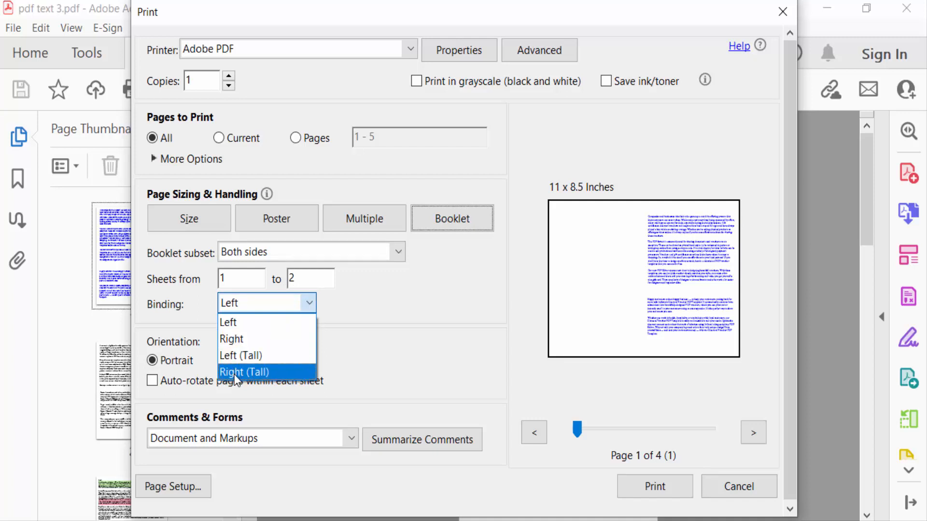
pyautogui.moveTo(239, 339)
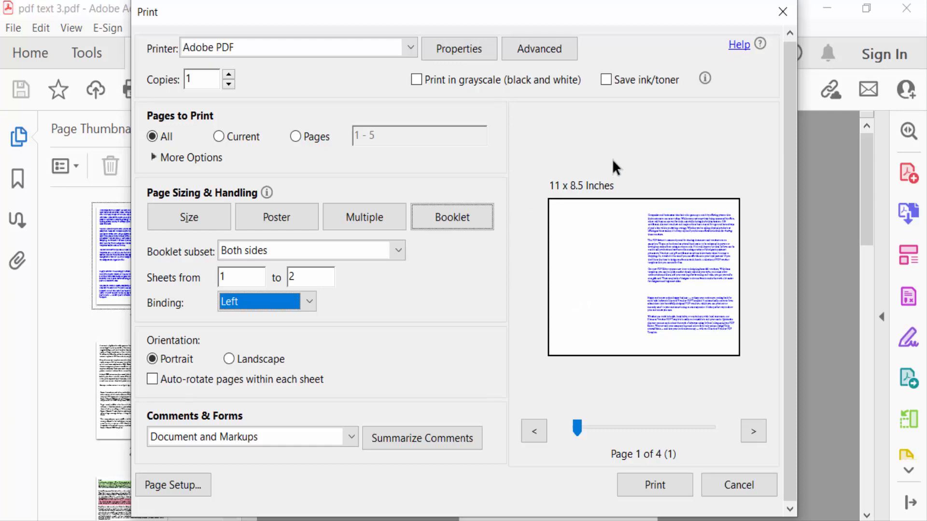
pyautogui.moveTo(617, 333)
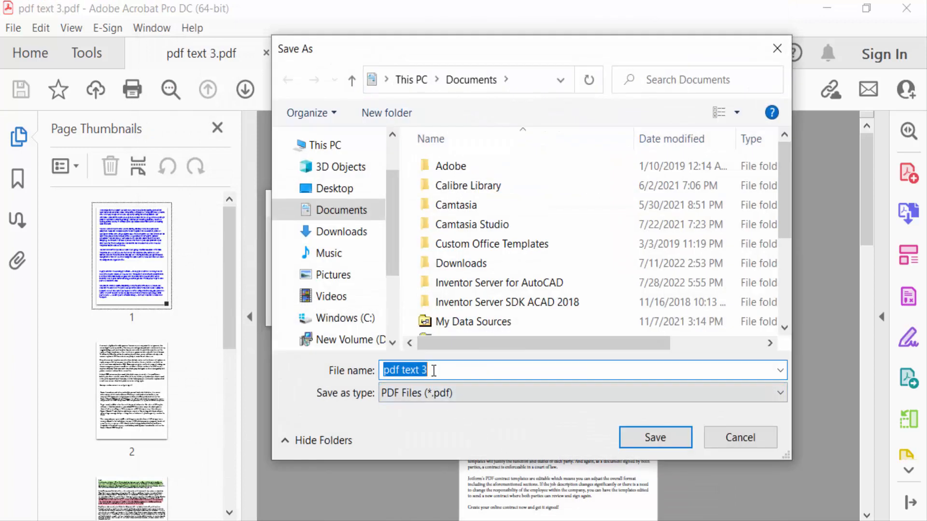
# - Name the output PDF 'k' and save it to Documents
pyautogui.write('k')
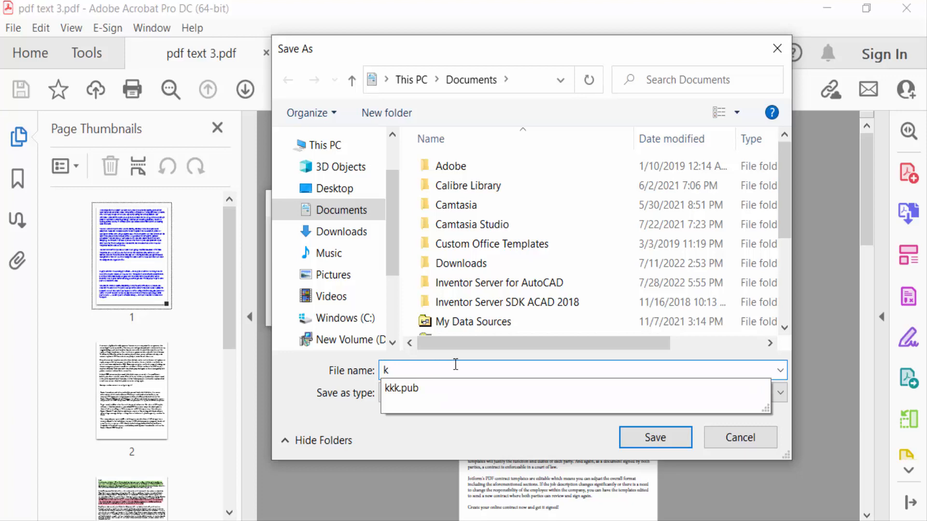
pyautogui.click(654, 438)
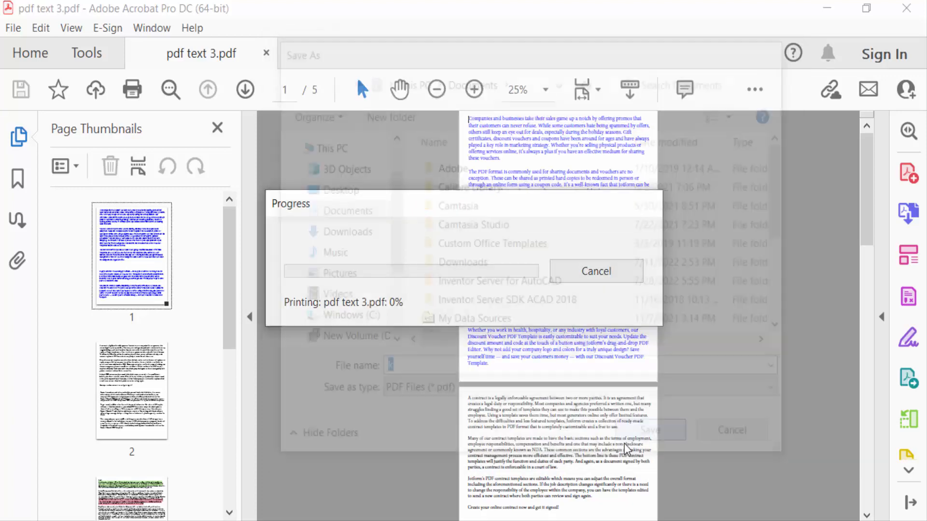